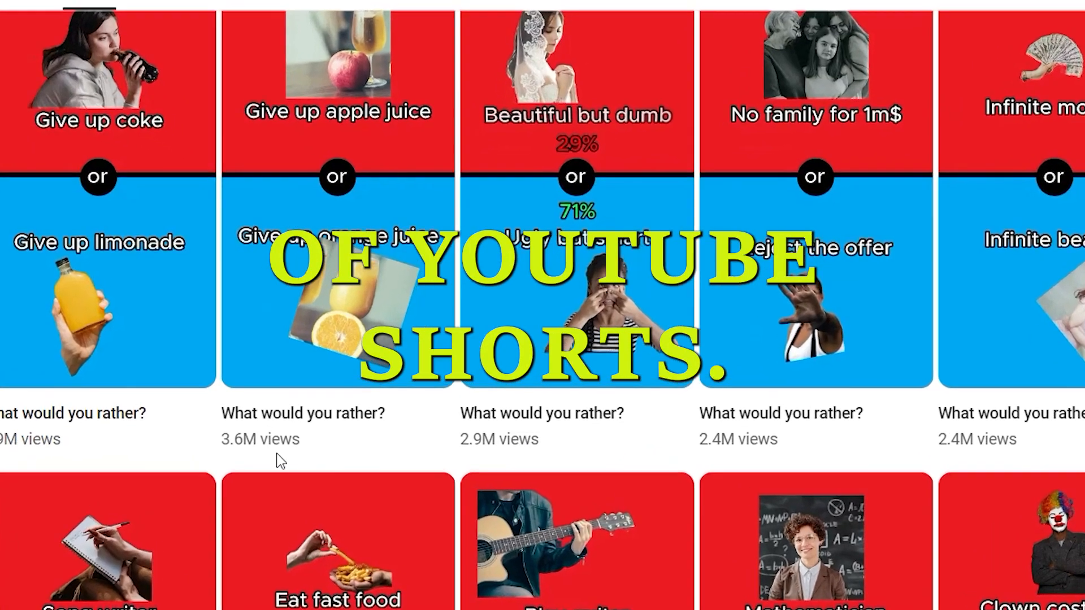
Scroll the Shorts results, then browse the OR channel's red-and-blue this-or-that Shorts
{"action": "scroll", "scroll_direction": "down", "scroll_amount": 3}
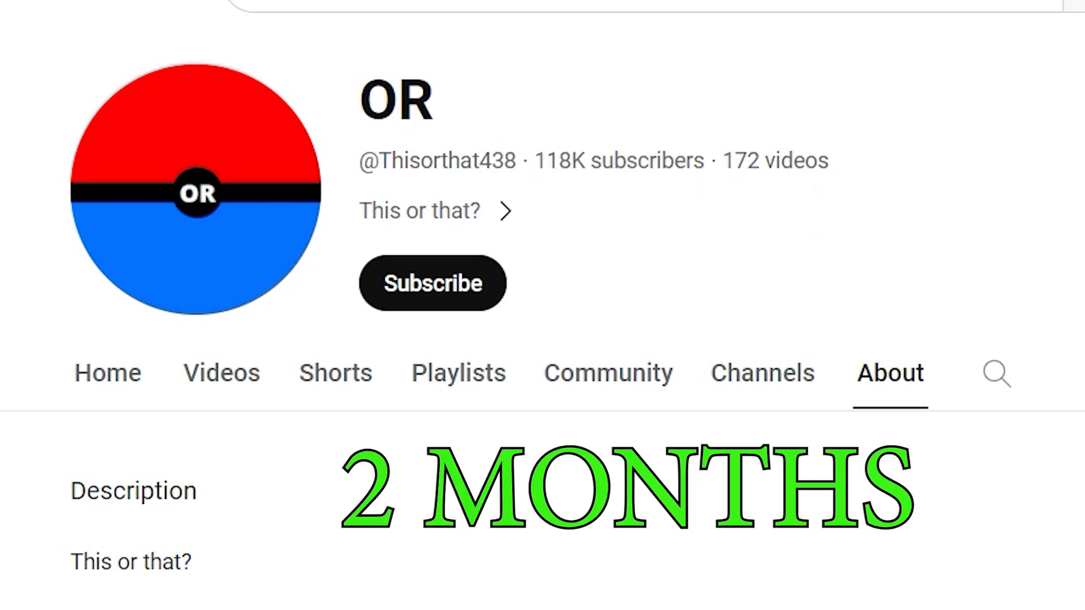
{"action": "left_click", "coordinate": [334, 372]}
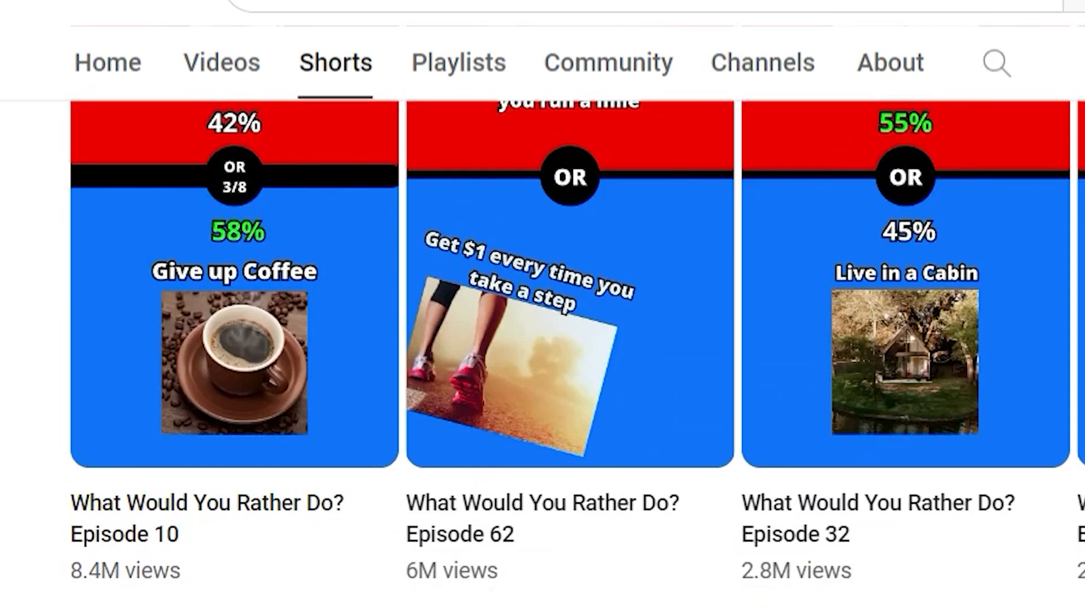
{"action": "scroll", "scroll_direction": "down", "scroll_amount": 3}
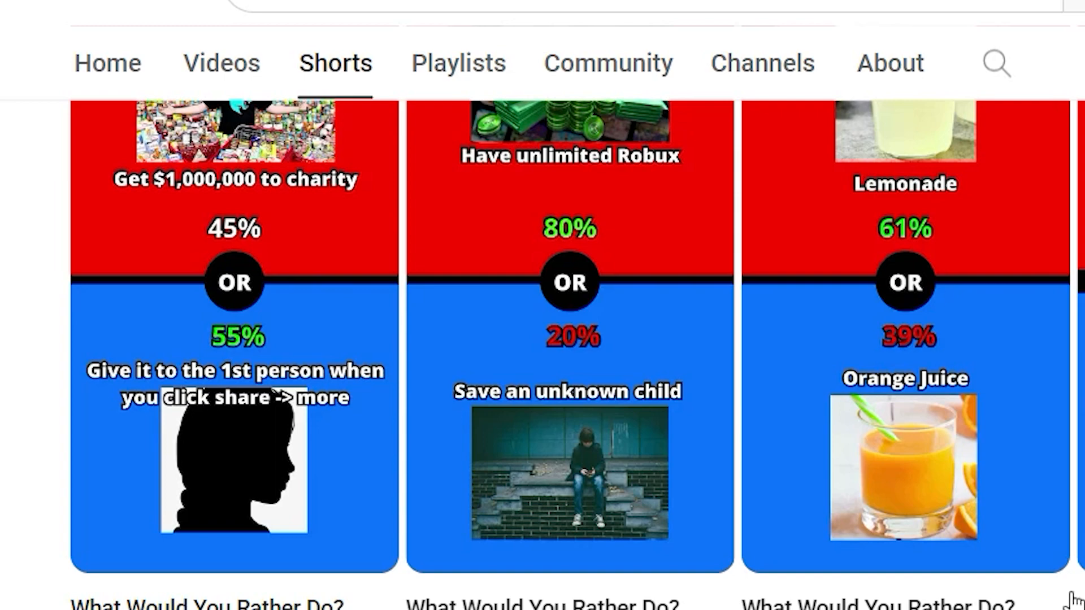
{"action": "scroll", "scroll_direction": "down", "scroll_amount": 3}
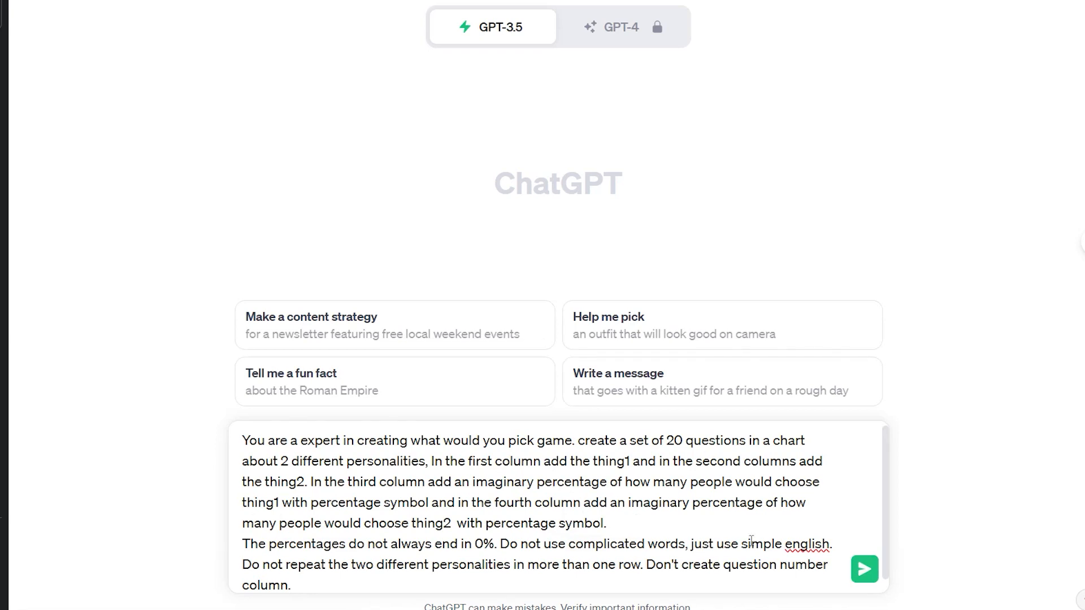
Send the 20-question prompt to ChatGPT, review the table, and start a new Canva design
{"action": "left_click", "coordinate": [864, 569]}
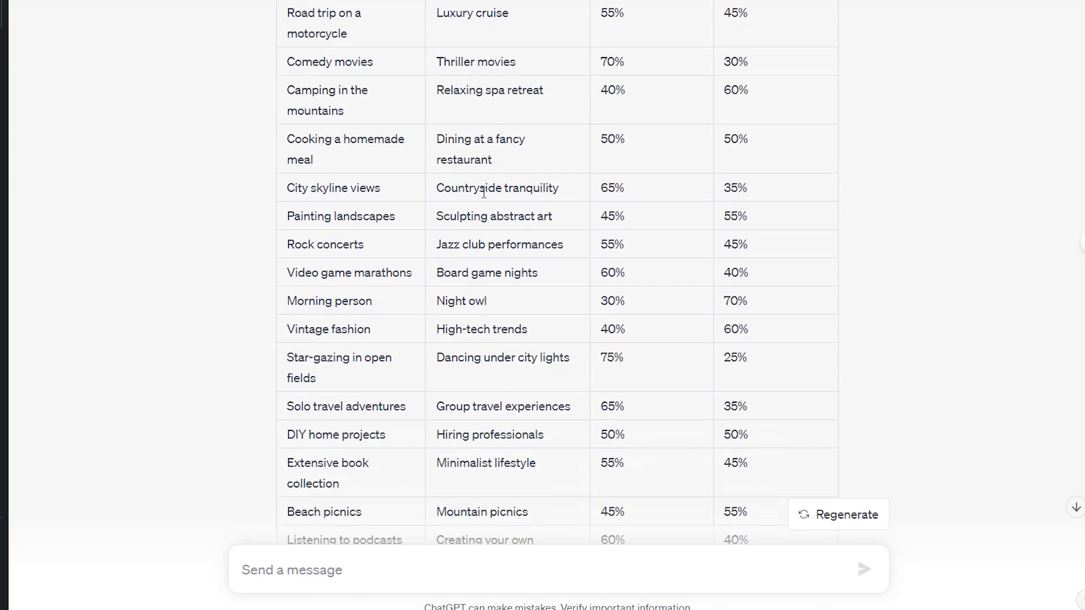
{"action": "scroll", "scroll_direction": "down", "scroll_amount": 3}
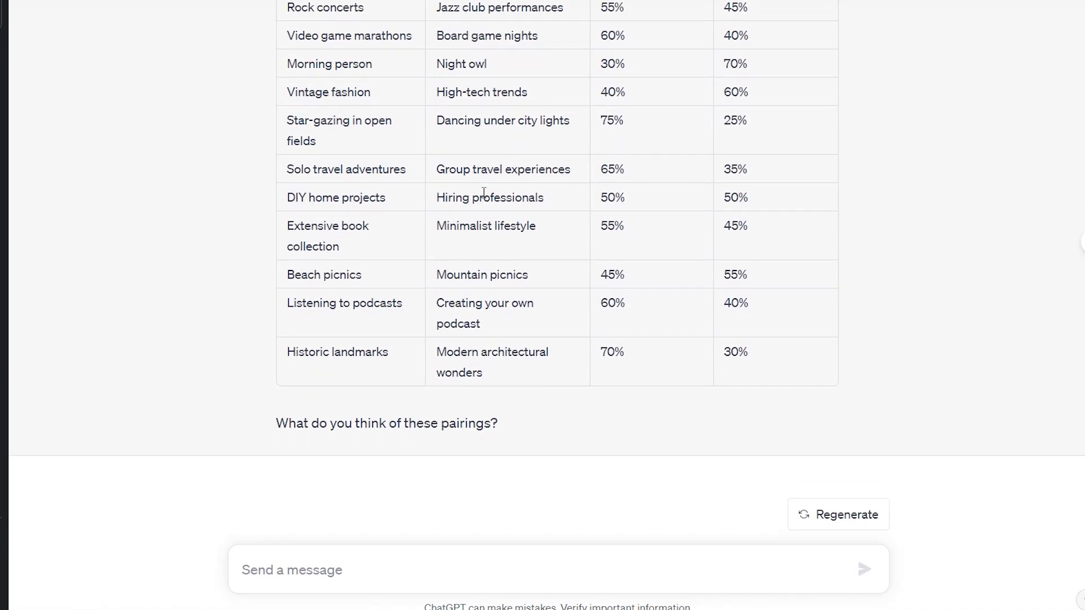
{"action": "scroll", "scroll_direction": "up", "scroll_amount": 3}
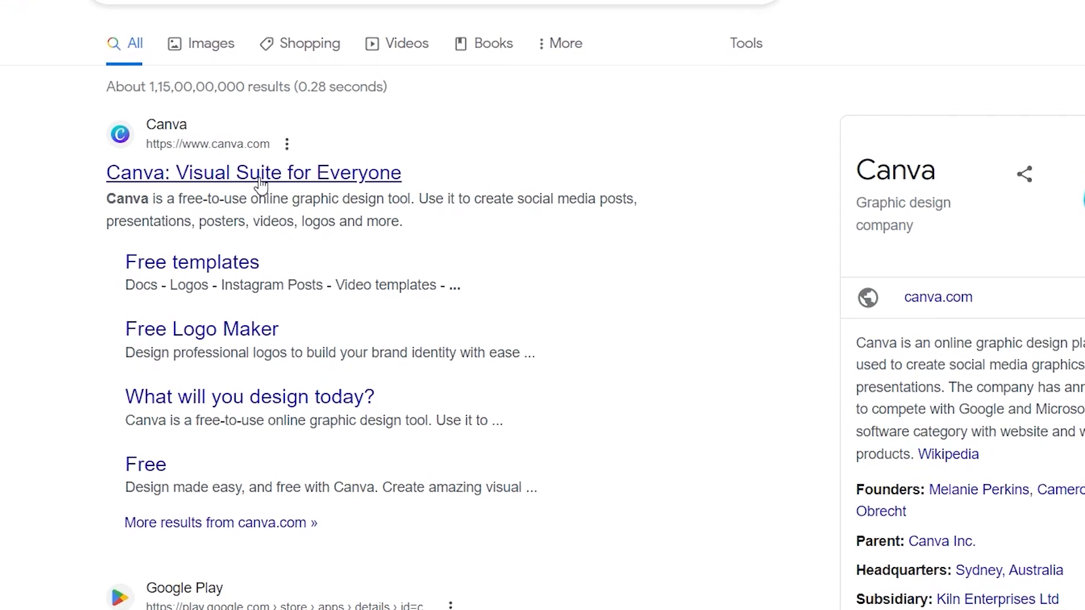
{"action": "left_click", "coordinate": [252, 172]}
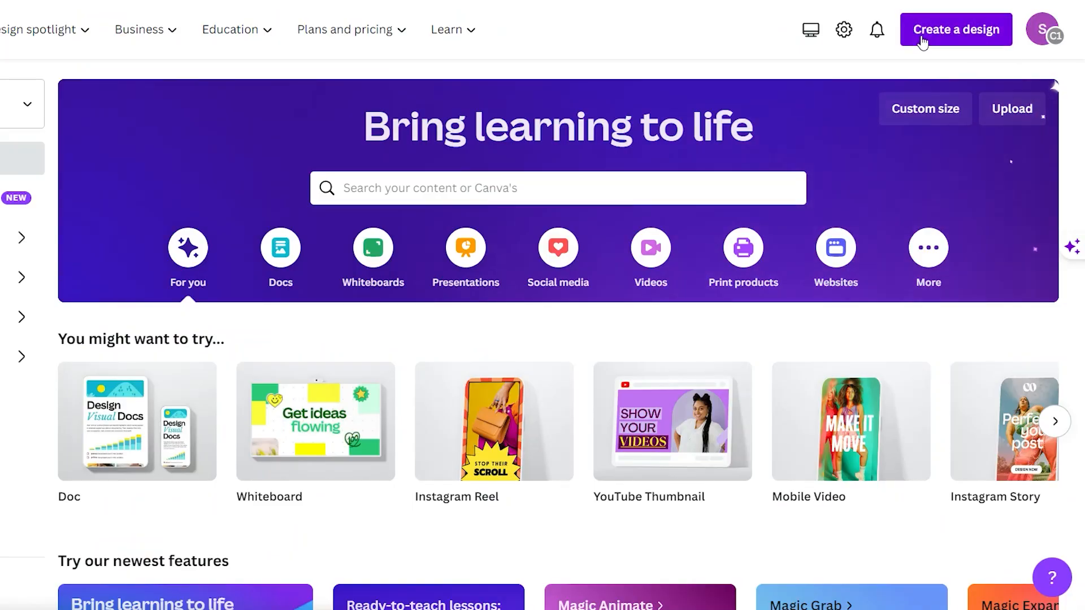
{"action": "left_click", "coordinate": [955, 28]}
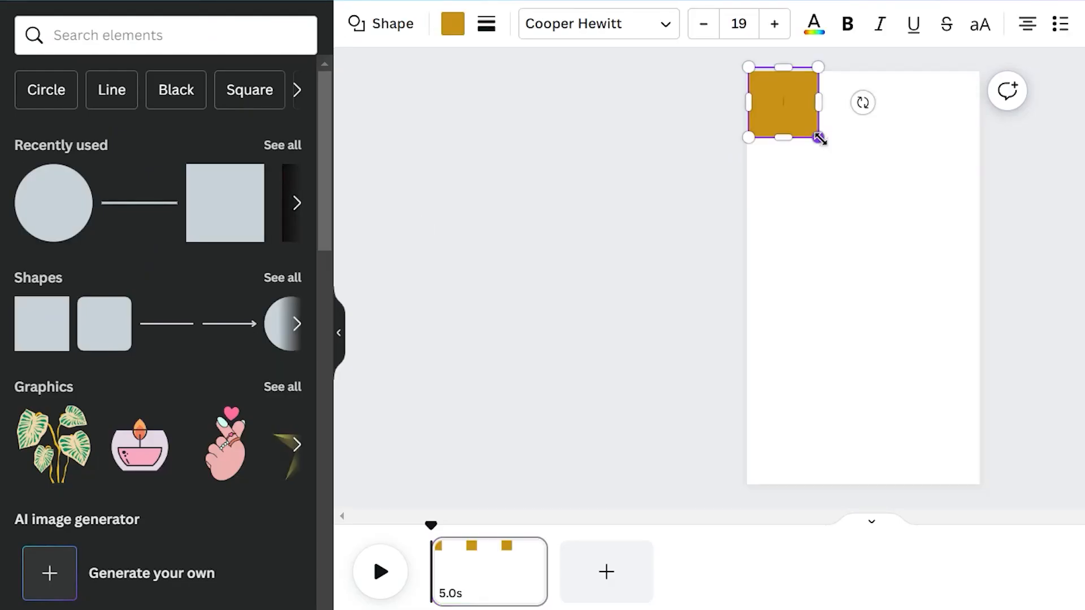
Stretch the square to fill exactly the top half and adjust the dividing line's style
{"action": "left_click_drag", "start_coordinate": [820, 137], "coordinate": [867, 255]}
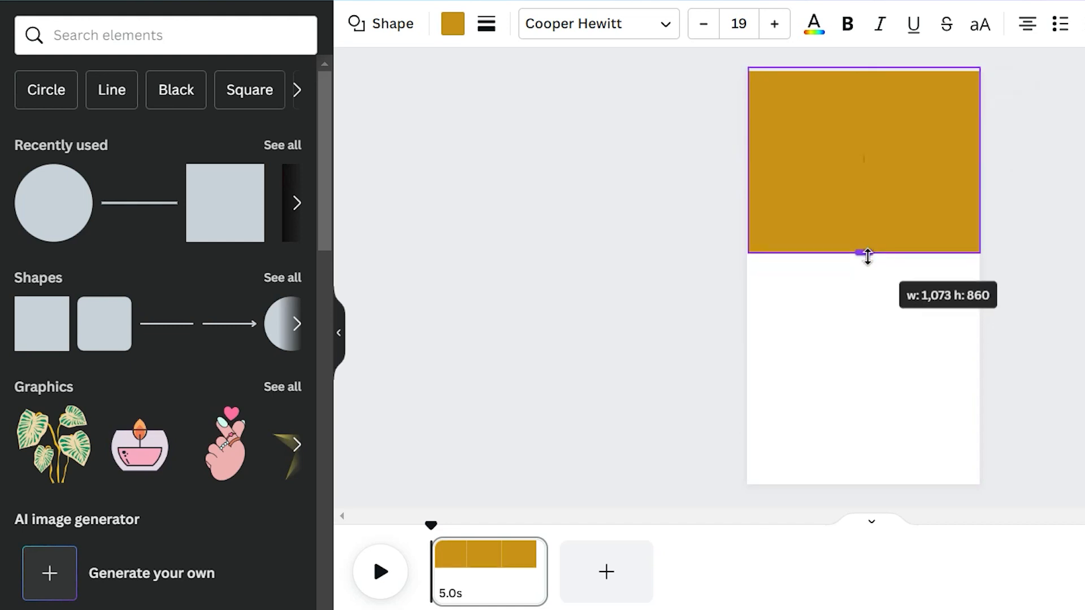
{"action": "left_click_drag", "start_coordinate": [867, 255], "coordinate": [867, 278]}
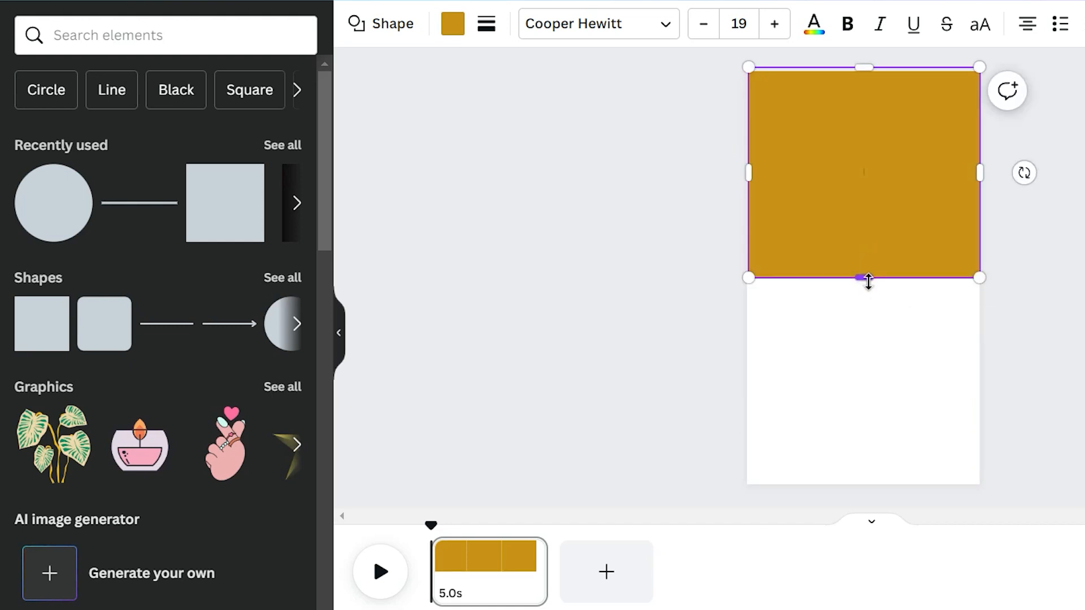
{"action": "left_click_drag", "start_coordinate": [863, 281], "coordinate": [863, 291]}
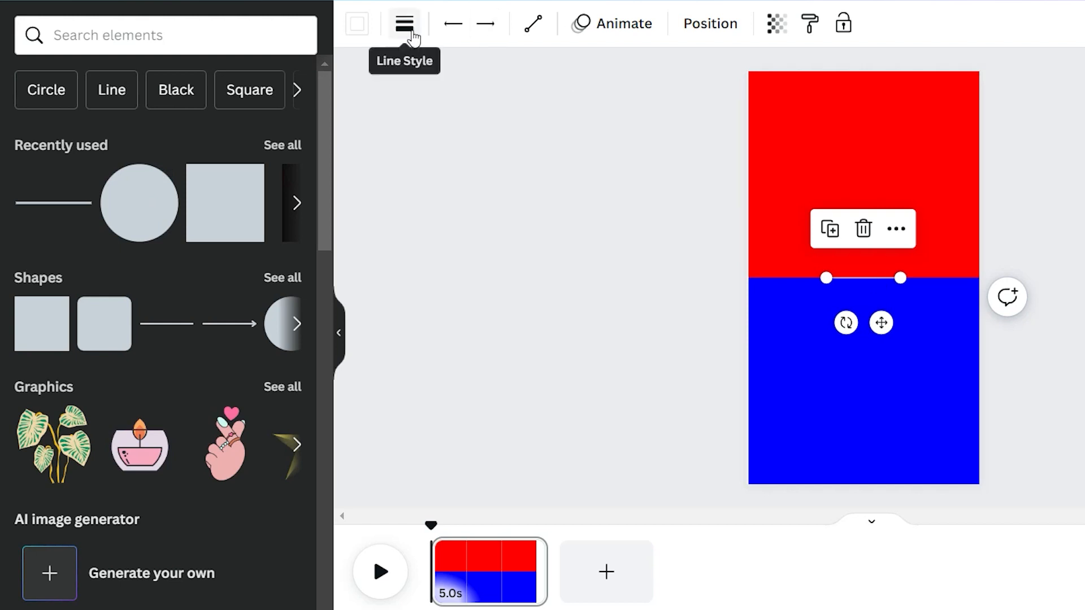
{"action": "left_click", "coordinate": [404, 23]}
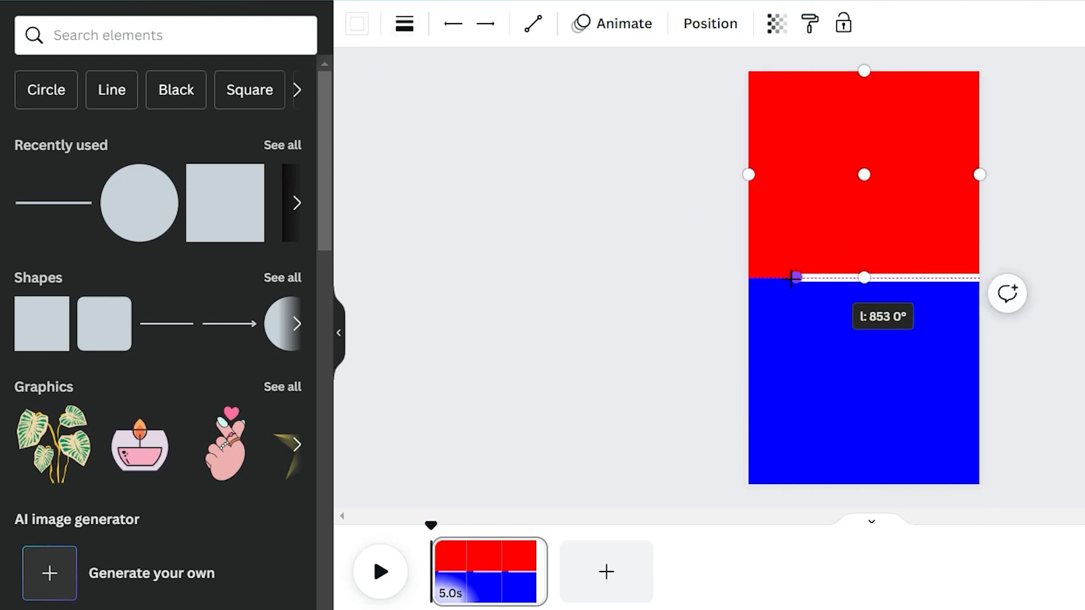
{"action": "left_click", "coordinate": [355, 22]}
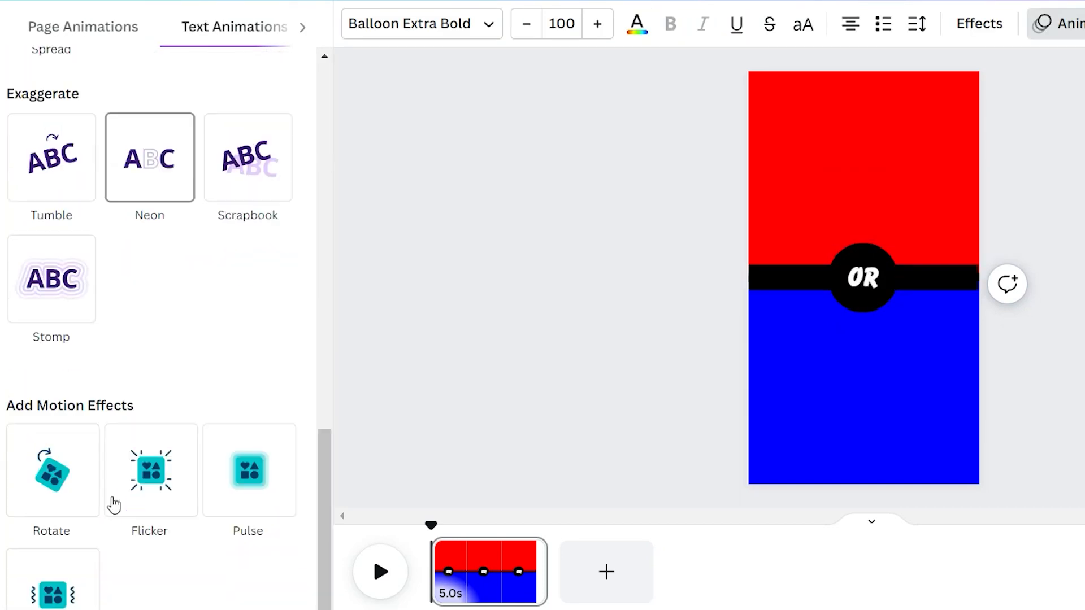
Select the mid-page divider while adding the black OR circle and 'A cozy cabin in woods'
{"action": "left_click", "coordinate": [863, 278]}
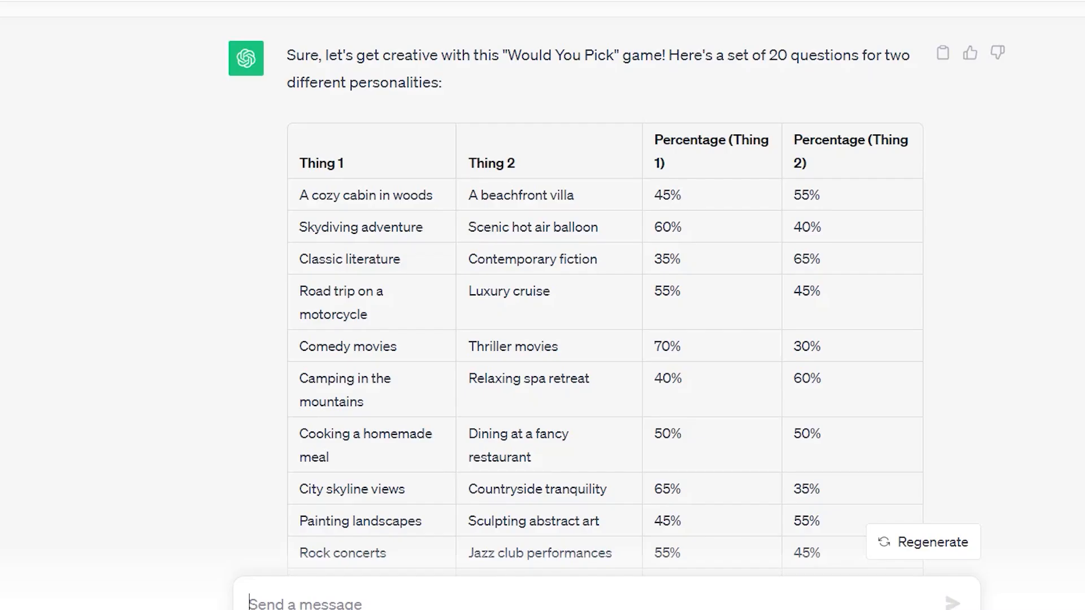
{"action": "mouse_move", "coordinate": [304, 194]}
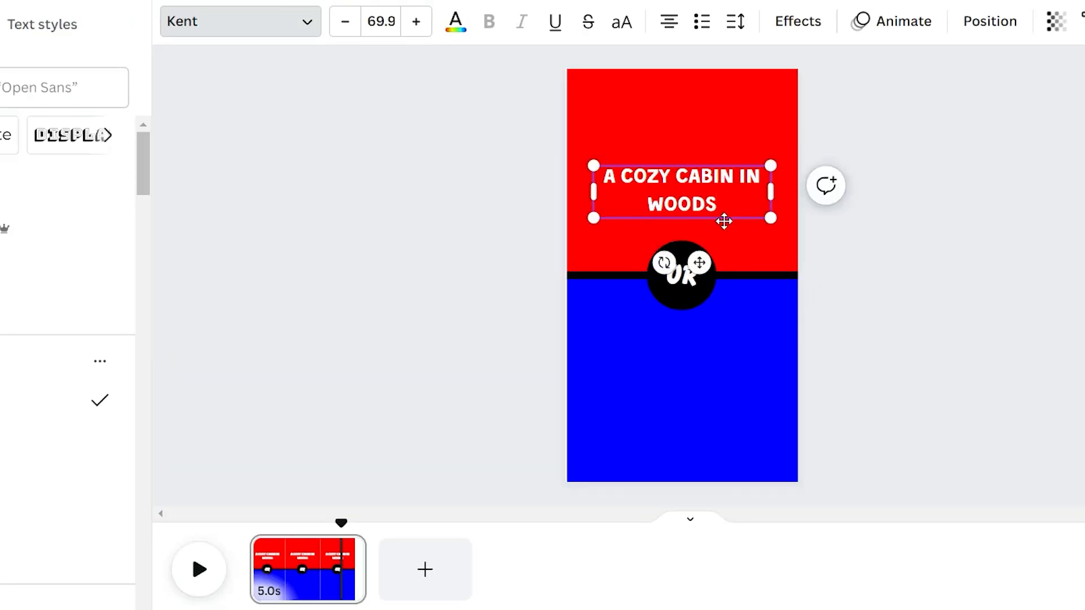
Add 'A beachfront villa' on the blue half and give both texts a Shadow effect
{"action": "left_click", "coordinate": [681, 363]}
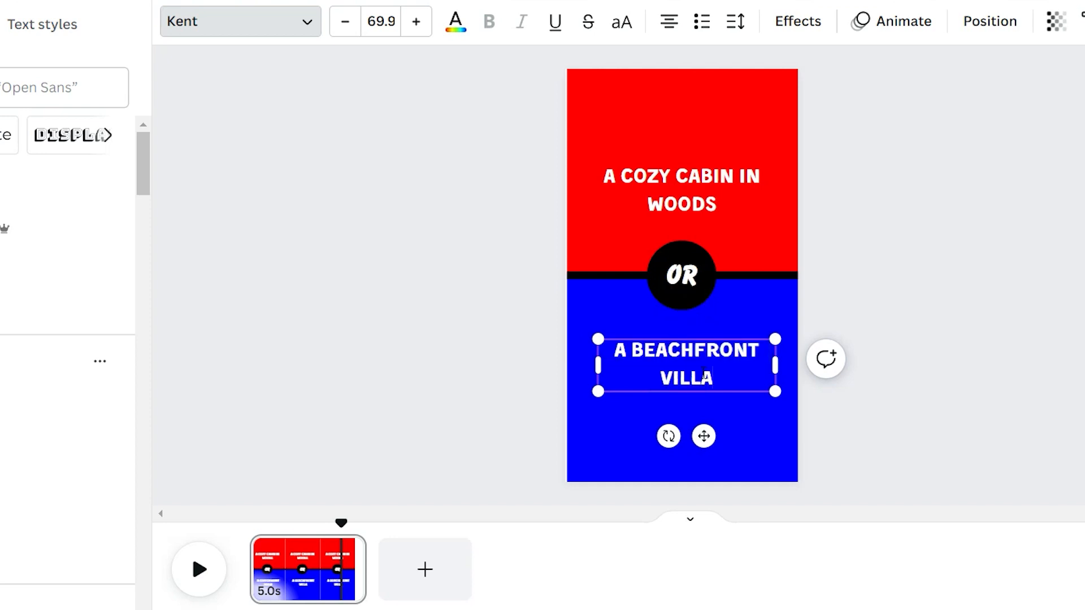
{"action": "left_click", "coordinate": [892, 21]}
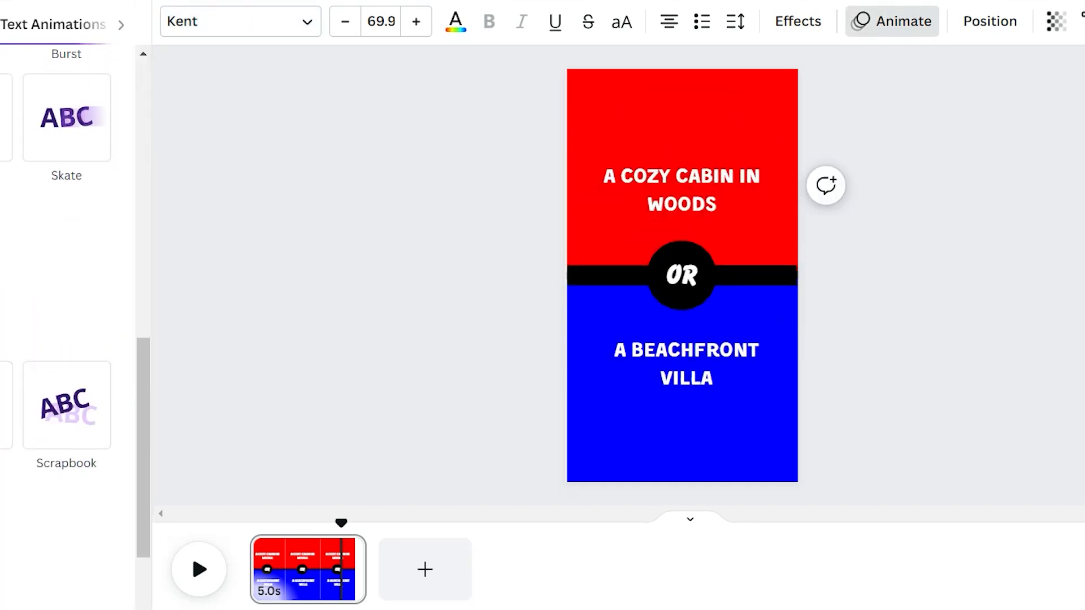
{"action": "left_click", "coordinate": [796, 21]}
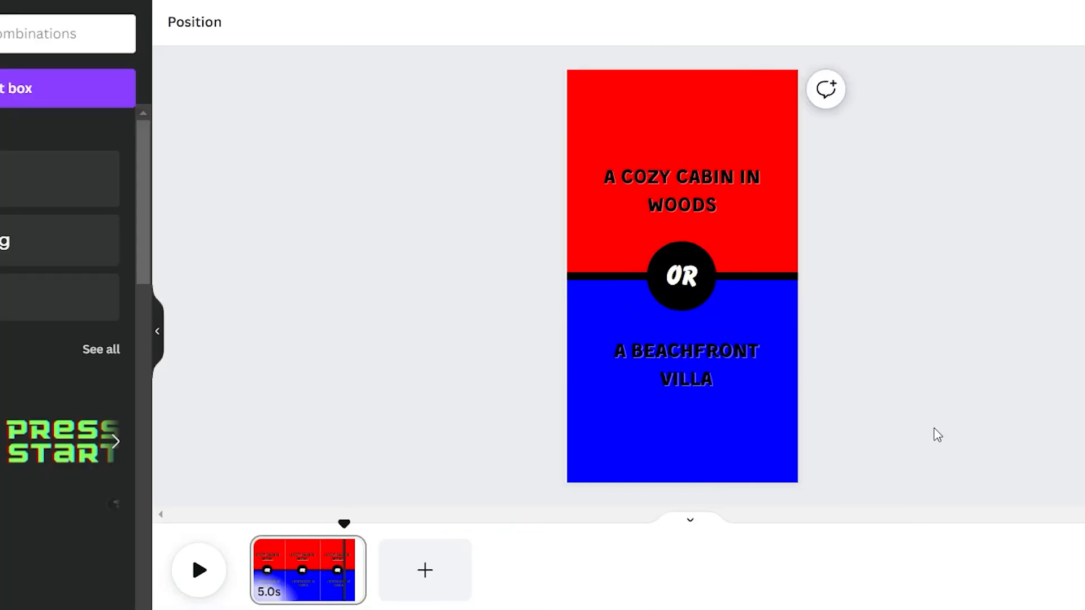
{"action": "right_click", "coordinate": [680, 191]}
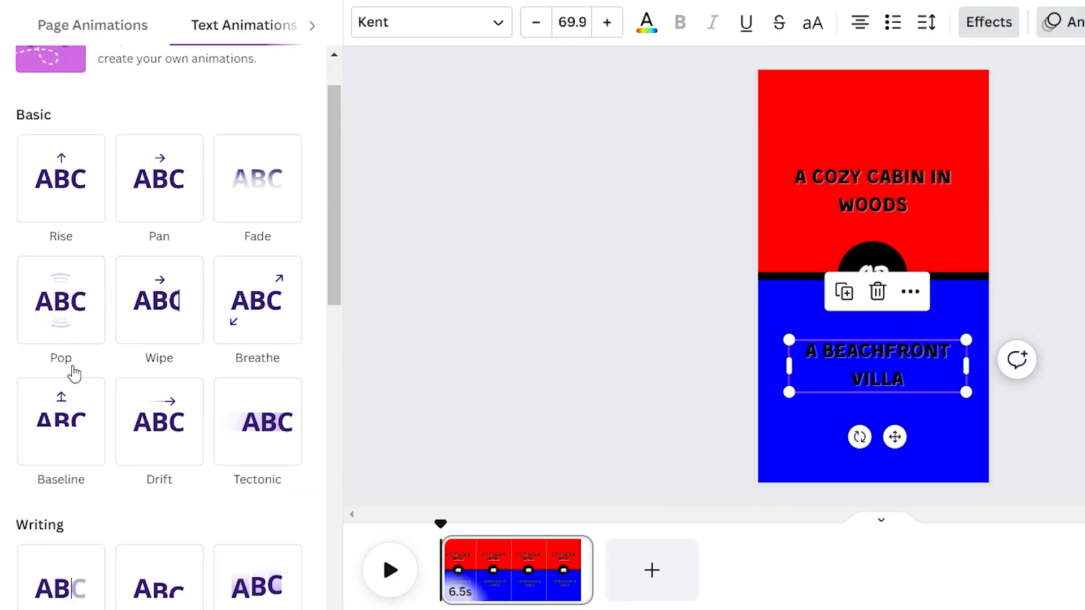
Apply the Pop animation and trim each option text's timing bar in the timeline
{"action": "left_click", "coordinate": [61, 300]}
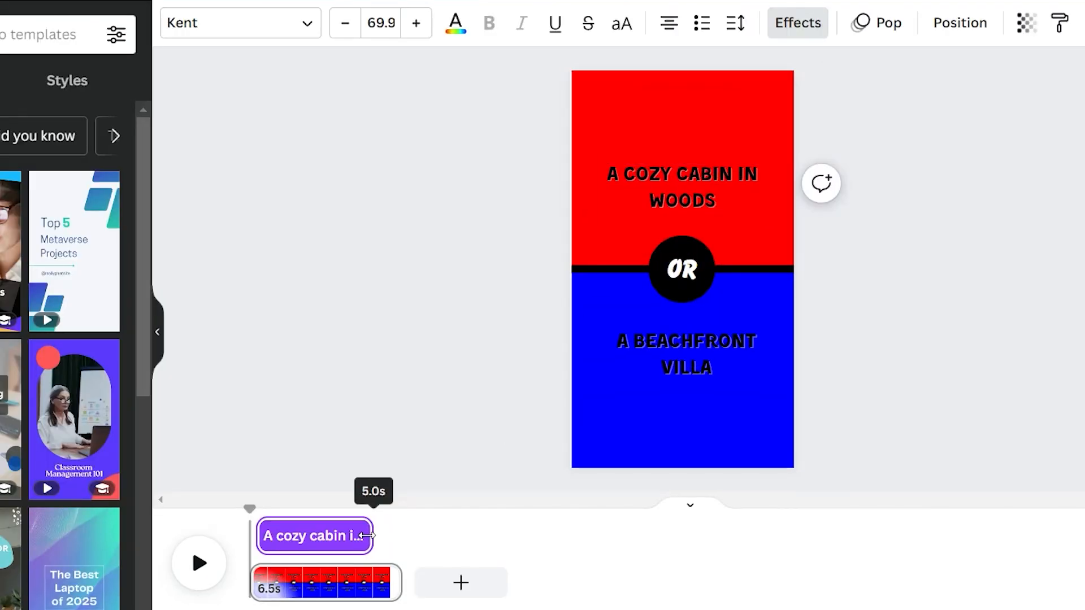
{"action": "left_click", "coordinate": [686, 353]}
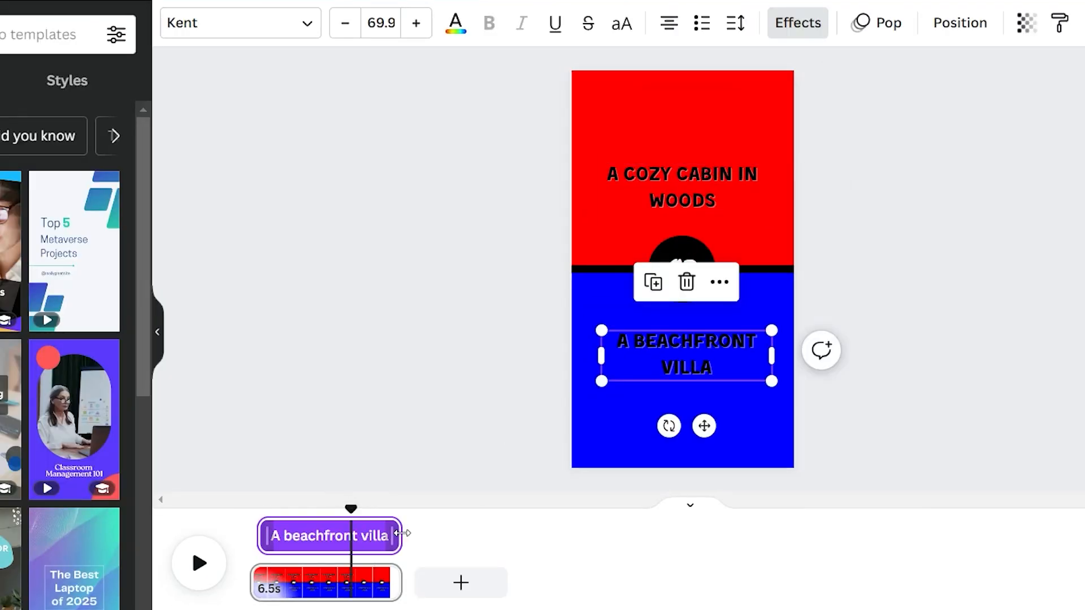
{"action": "left_click", "coordinate": [387, 373]}
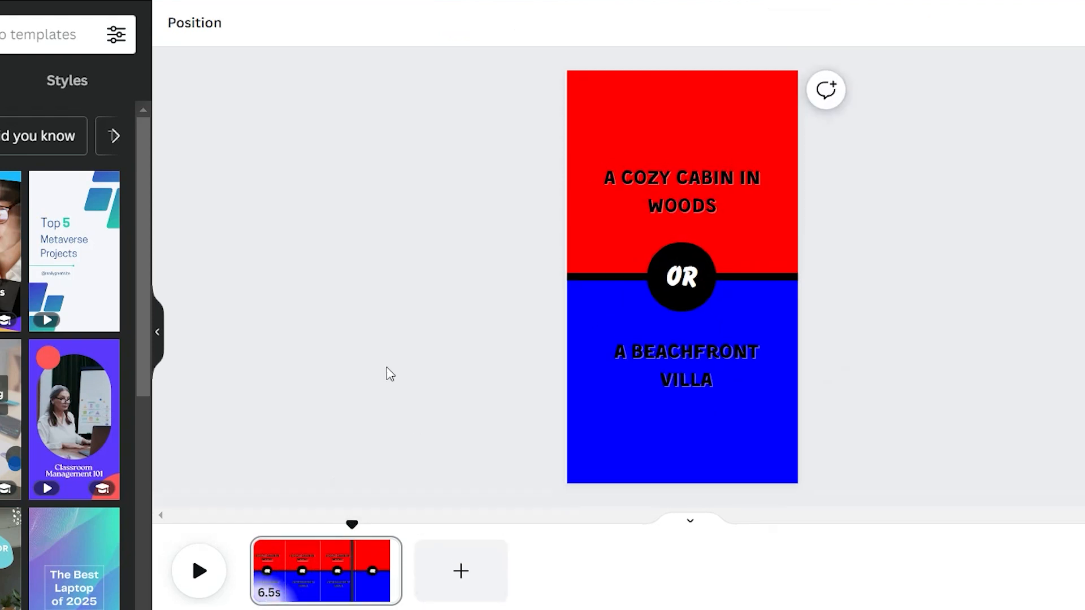
{"action": "left_click", "coordinate": [681, 191]}
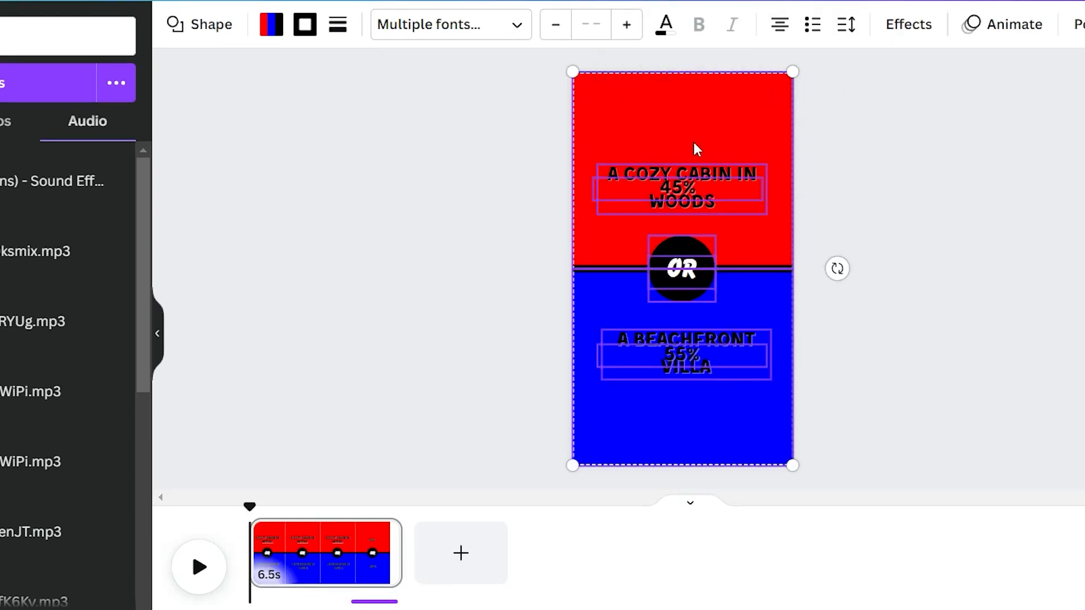
Open Share > Download for the MP4 background, then undo to restore the texts and circle
{"action": "left_click", "coordinate": [1036, 12]}
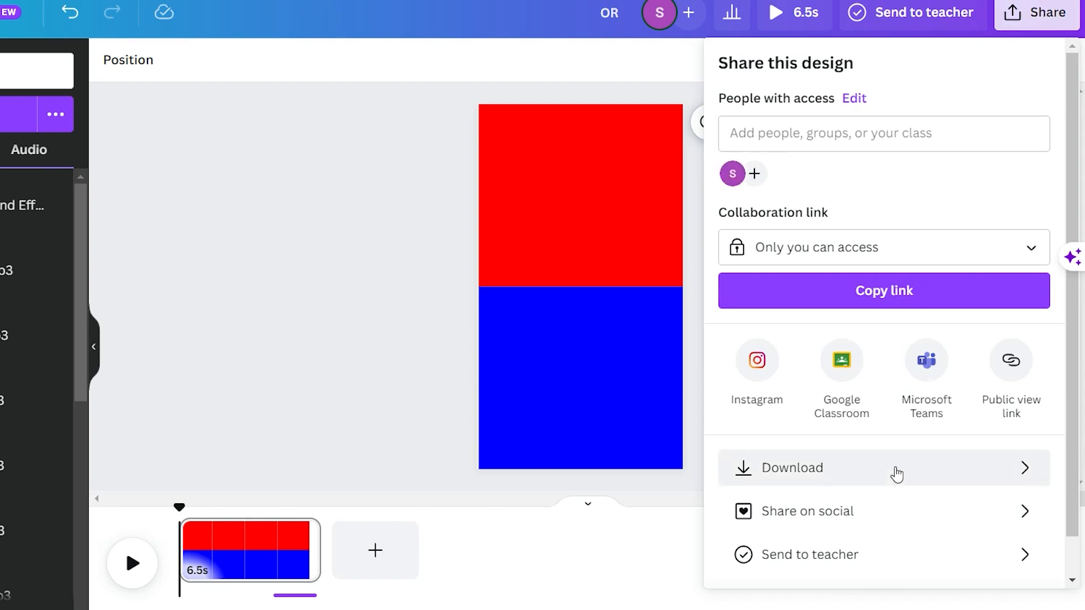
{"action": "left_click", "coordinate": [791, 467]}
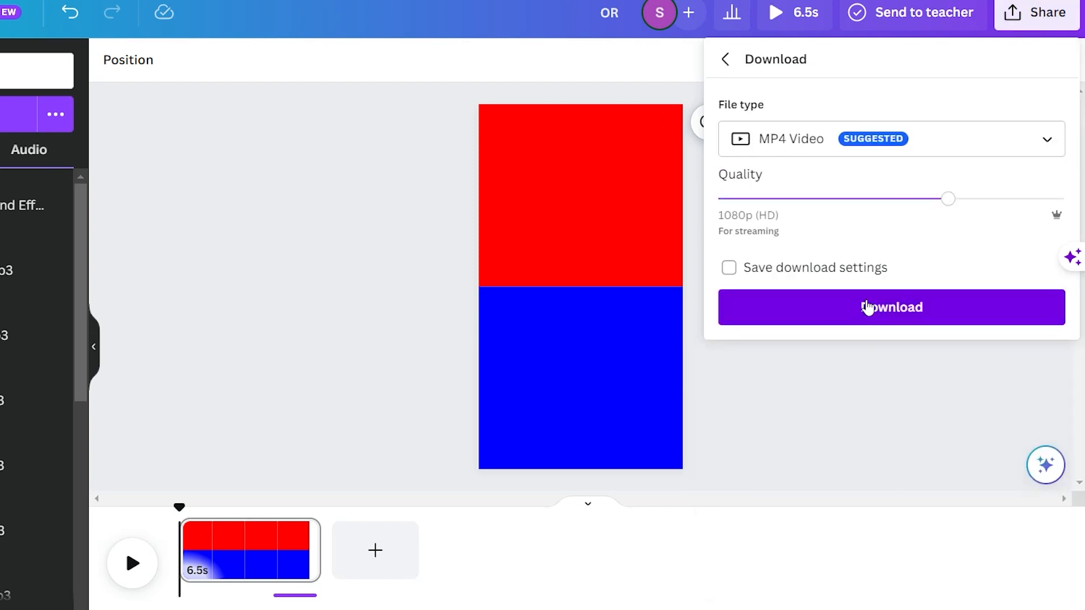
{"action": "key", "text": "ctrl+z"}
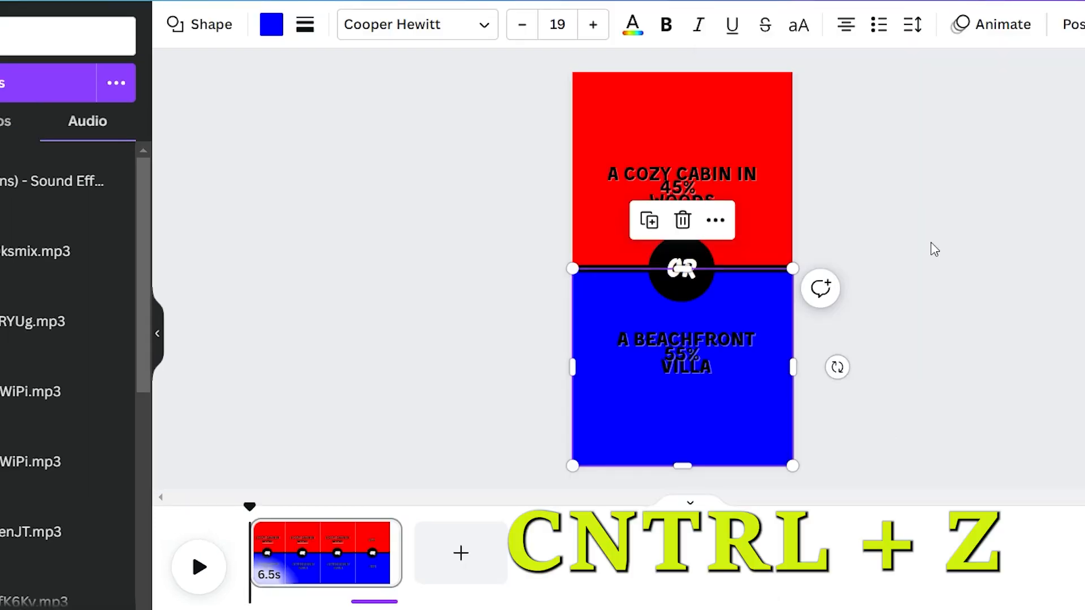
{"action": "key", "text": "ctrl+z"}
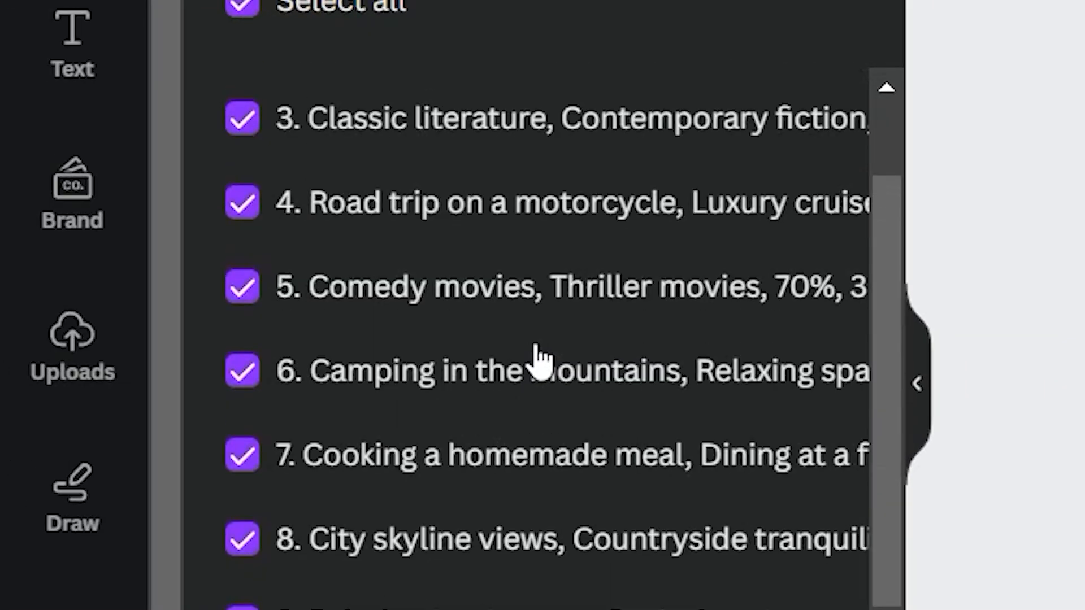
{"action": "scroll", "scroll_direction": "up", "scroll_amount": 3}
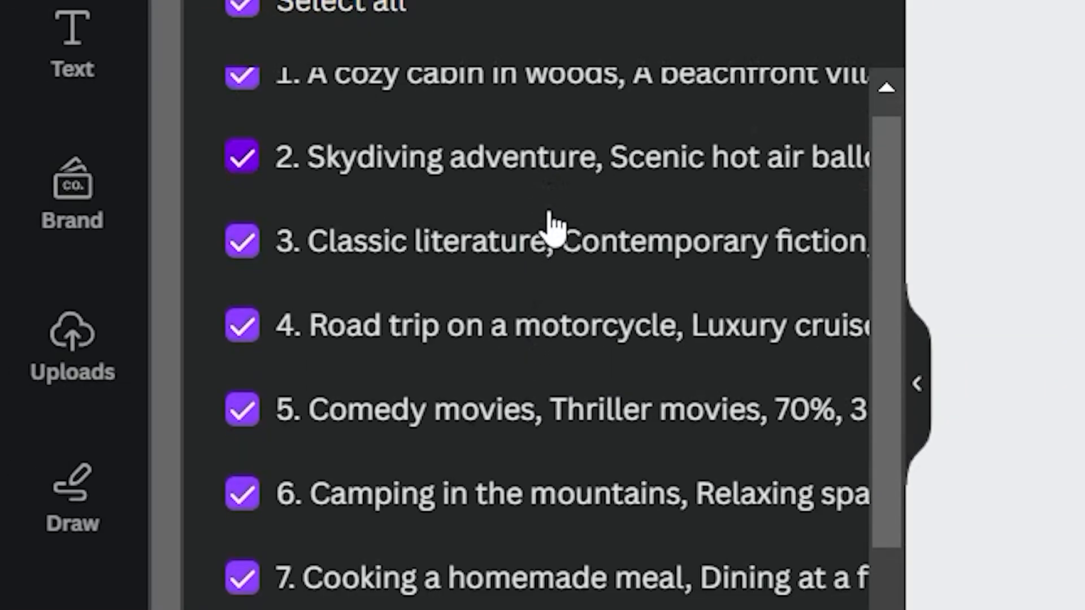
{"action": "scroll", "scroll_direction": "down", "scroll_amount": 3}
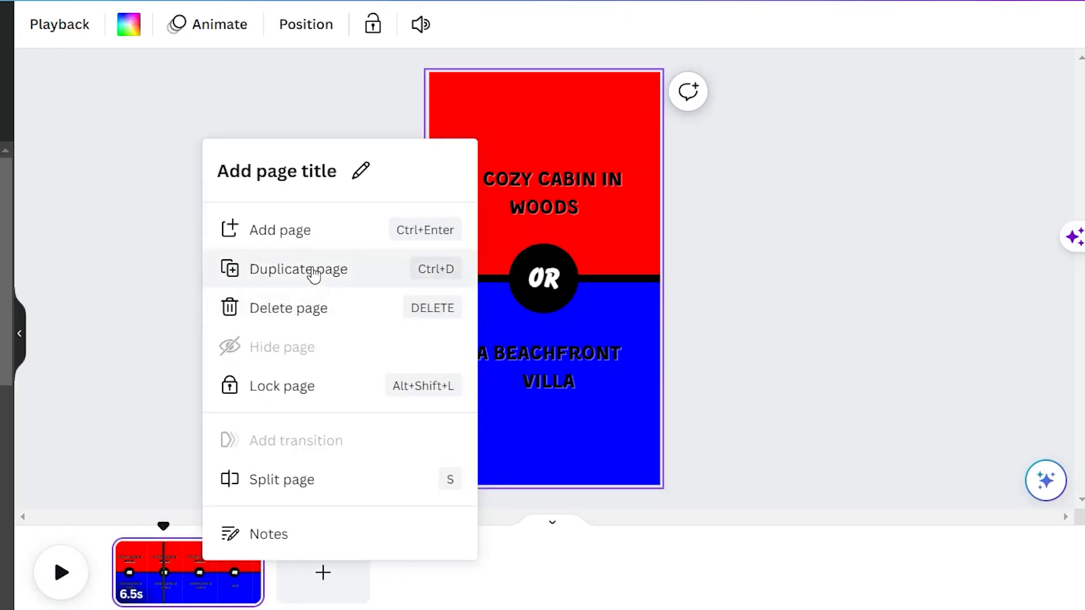
Duplicate the question page and find the 'bulk create' app to paste the ChatGPT table
{"action": "left_click", "coordinate": [298, 268]}
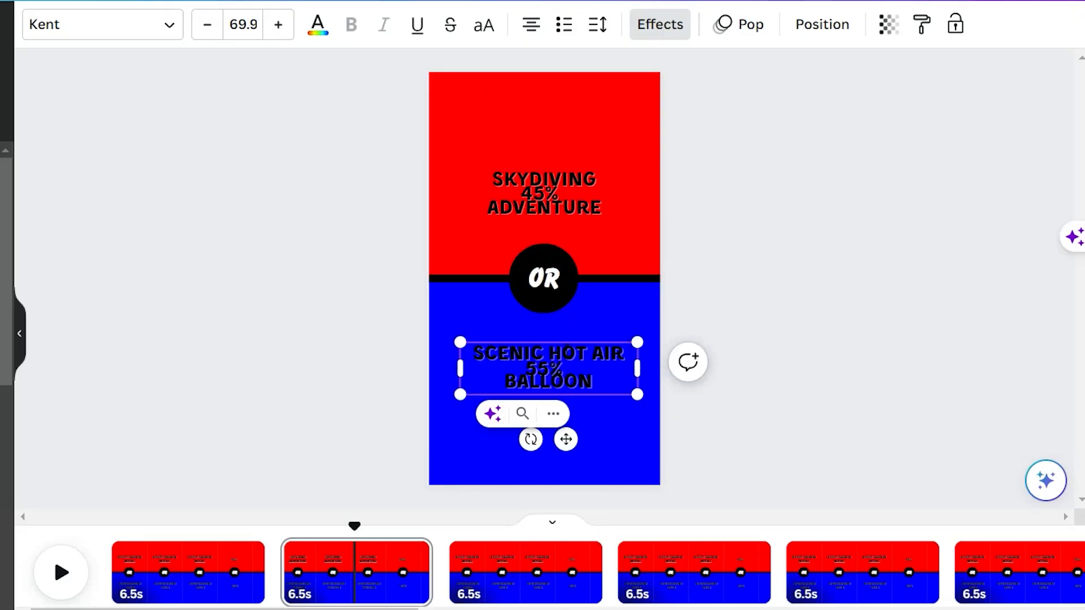
{"action": "left_click", "coordinate": [40, 128]}
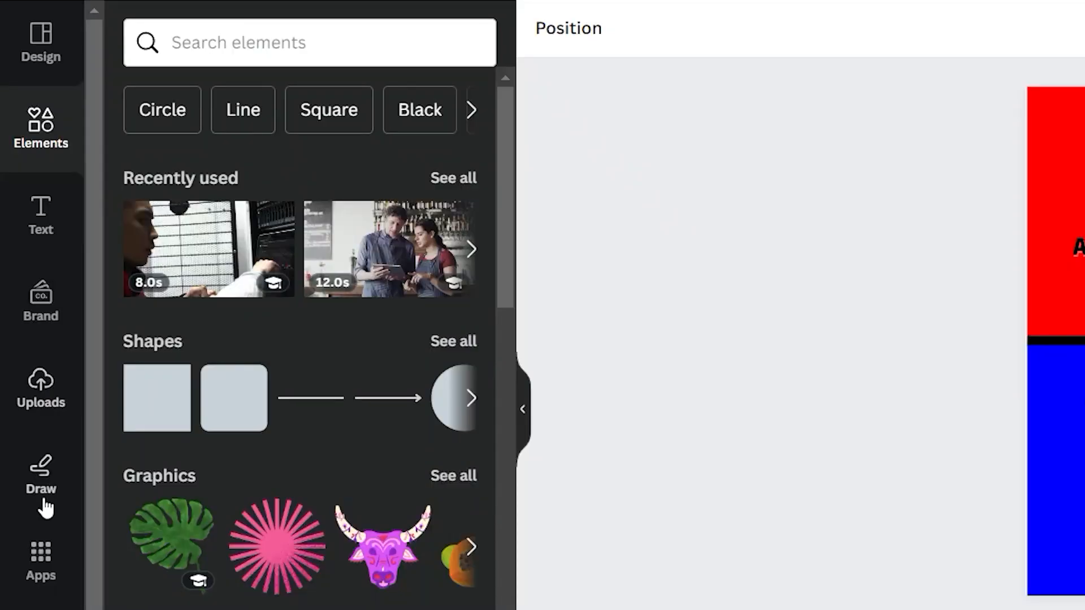
{"action": "type", "text": "bulk create"}
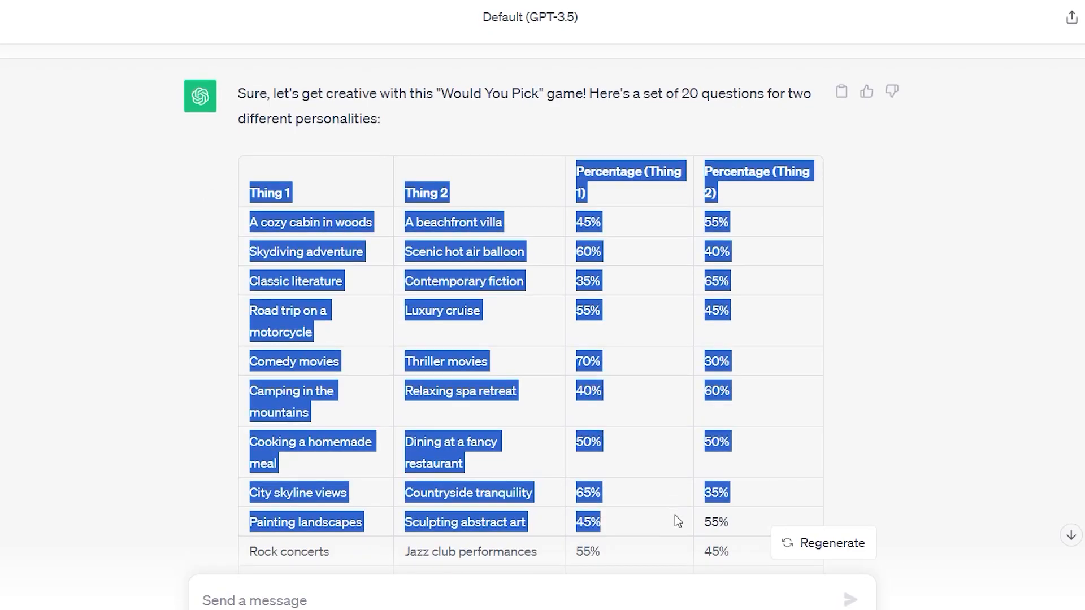
{"action": "scroll", "scroll_direction": "down", "scroll_amount": 3}
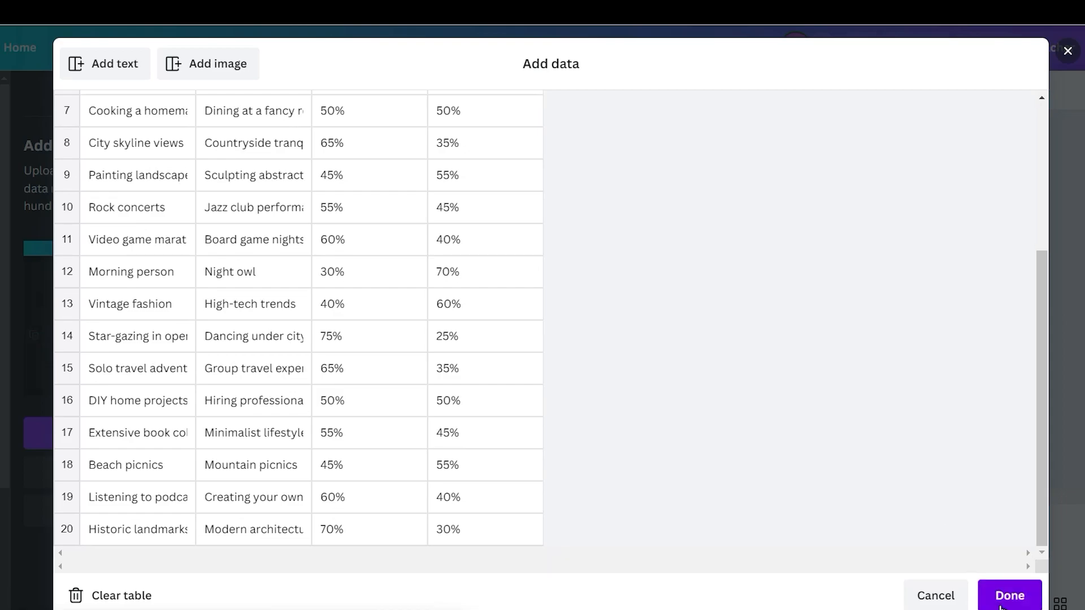
Confirm the pasted data, then connect the option and percentage texts to Thing 1, Percentage and Thing 2 fields
{"action": "left_click", "coordinate": [1008, 595]}
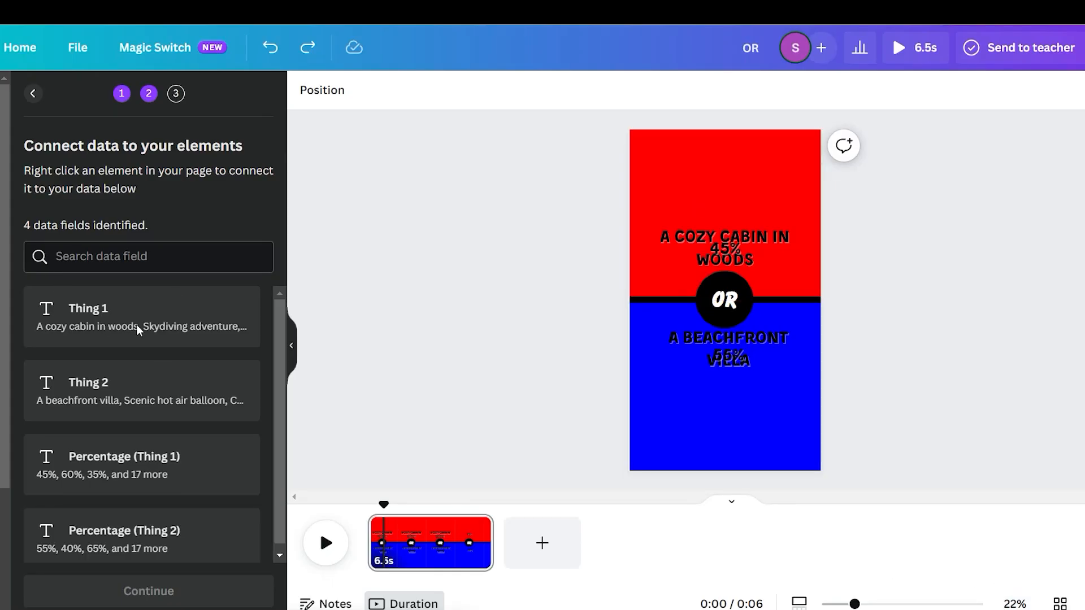
{"action": "left_click", "coordinate": [724, 247]}
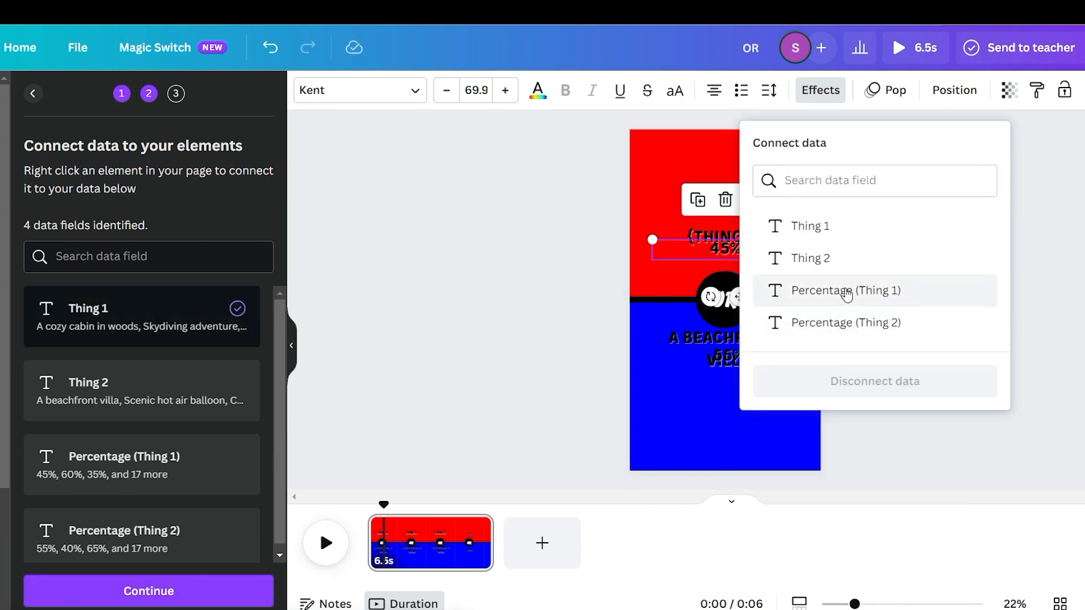
{"action": "left_click", "coordinate": [845, 290]}
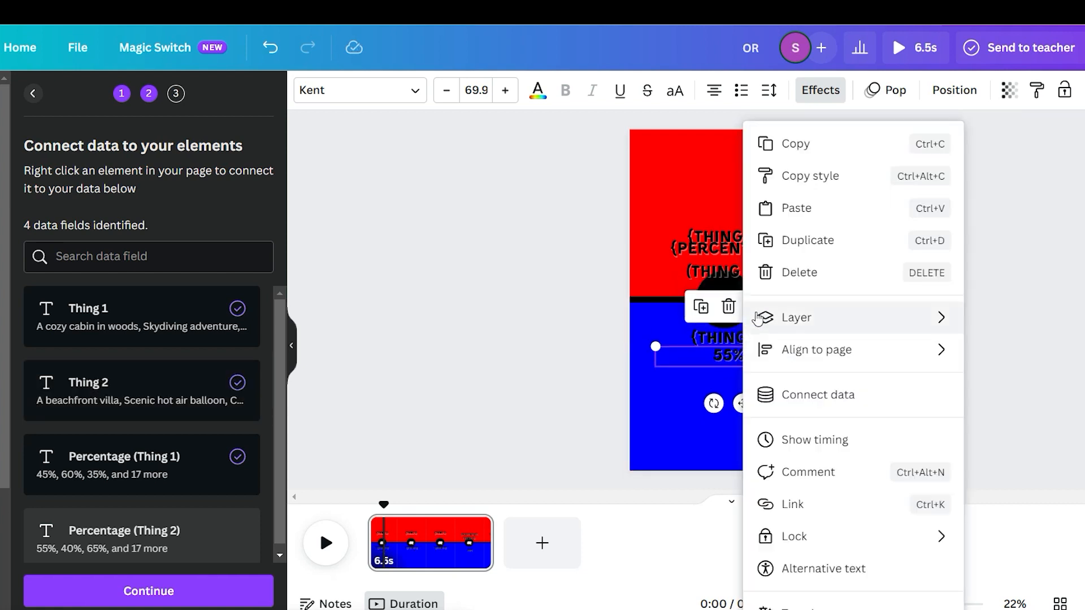
{"action": "left_click", "coordinate": [817, 394]}
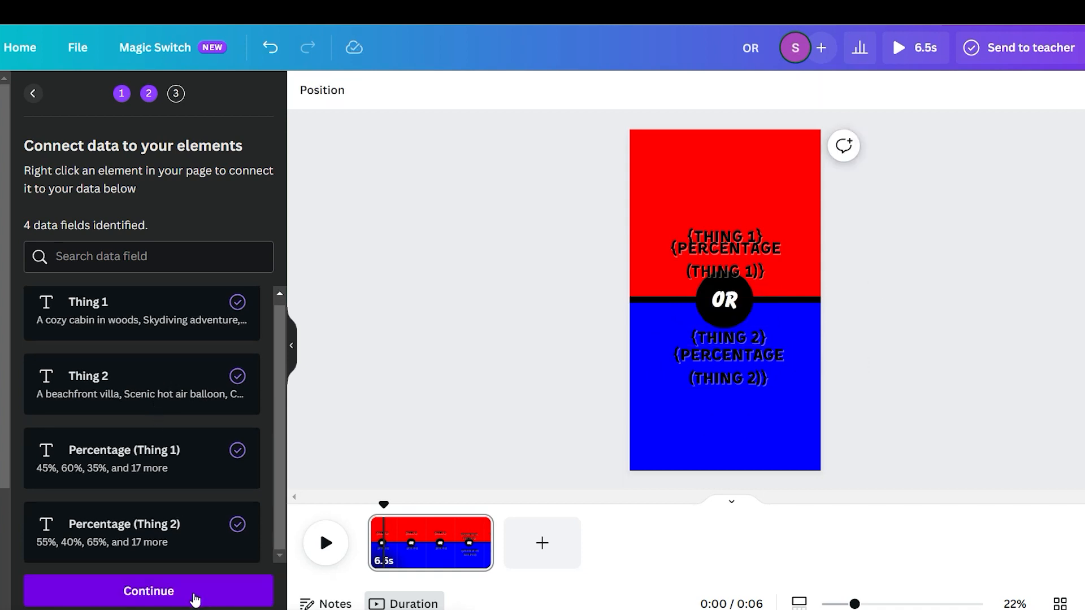
Continue with all rows selected and generate the 20 designs
{"action": "left_click", "coordinate": [147, 591]}
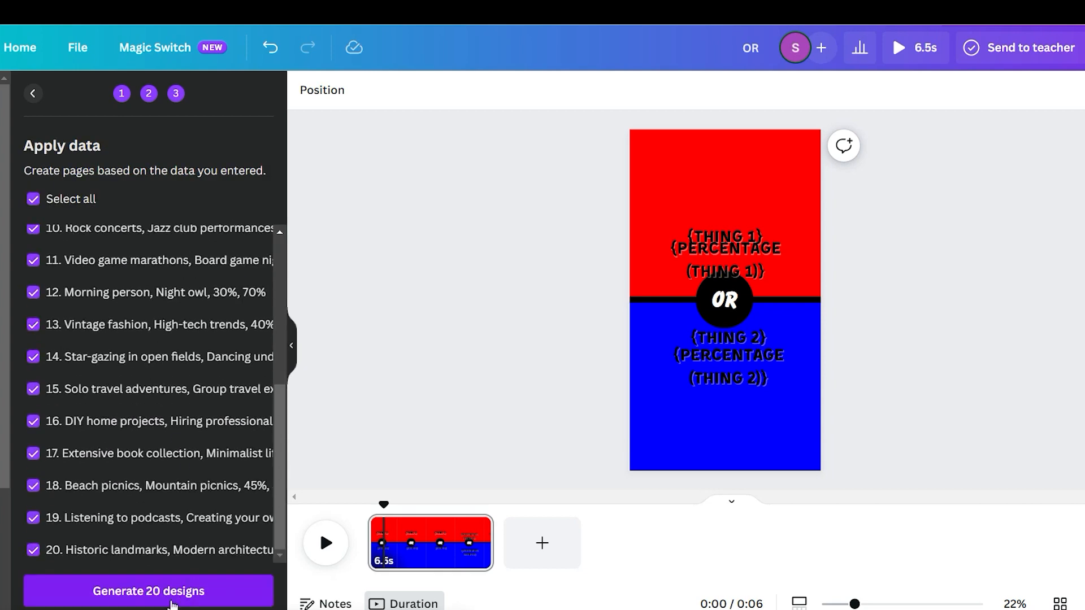
{"action": "left_click", "coordinate": [148, 591]}
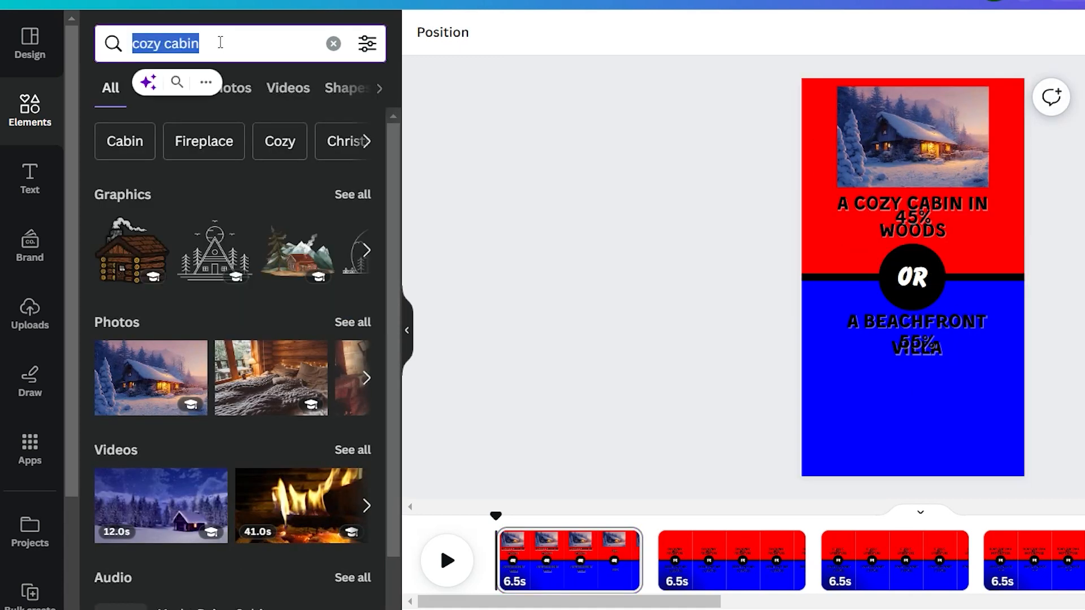
Search Elements for 'beach front villa' and place the beach sunset photo beneath the villa option
{"action": "type", "text": "beach front vil"}
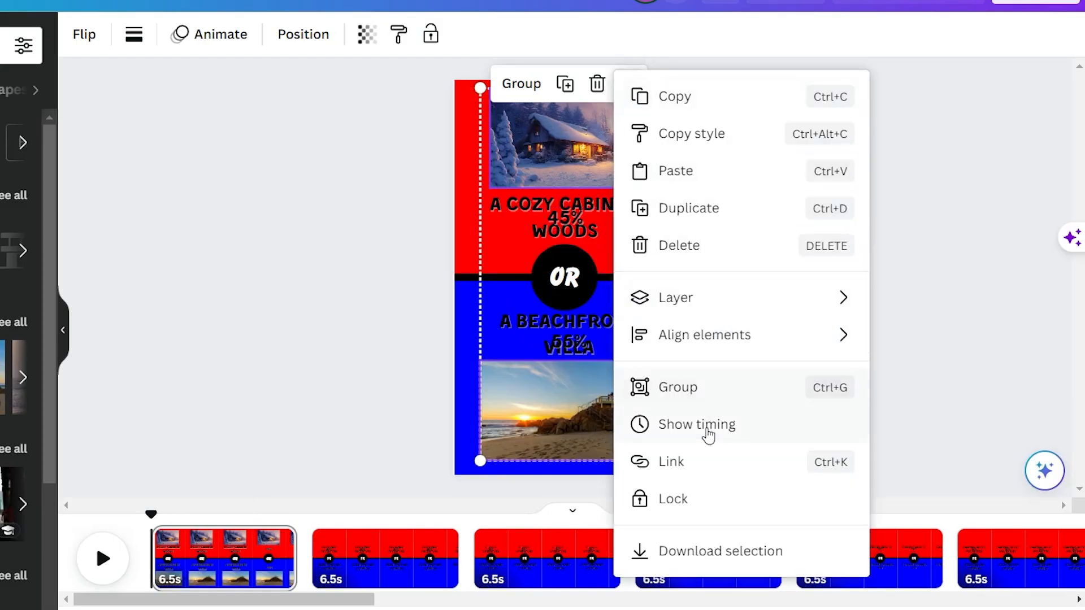
{"action": "left_click", "coordinate": [697, 424]}
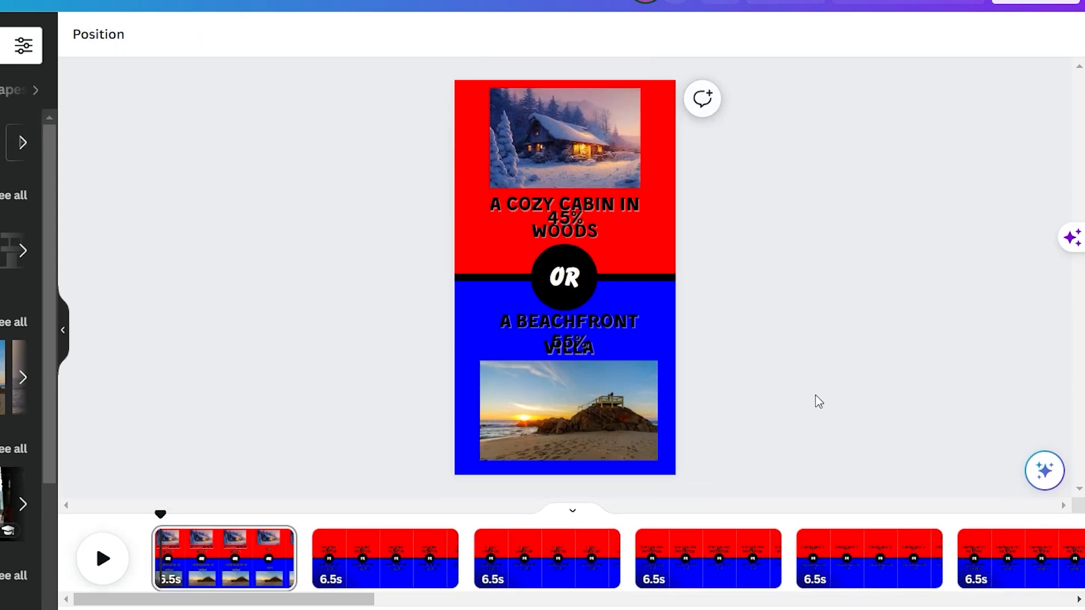
{"action": "left_click", "coordinate": [695, 25]}
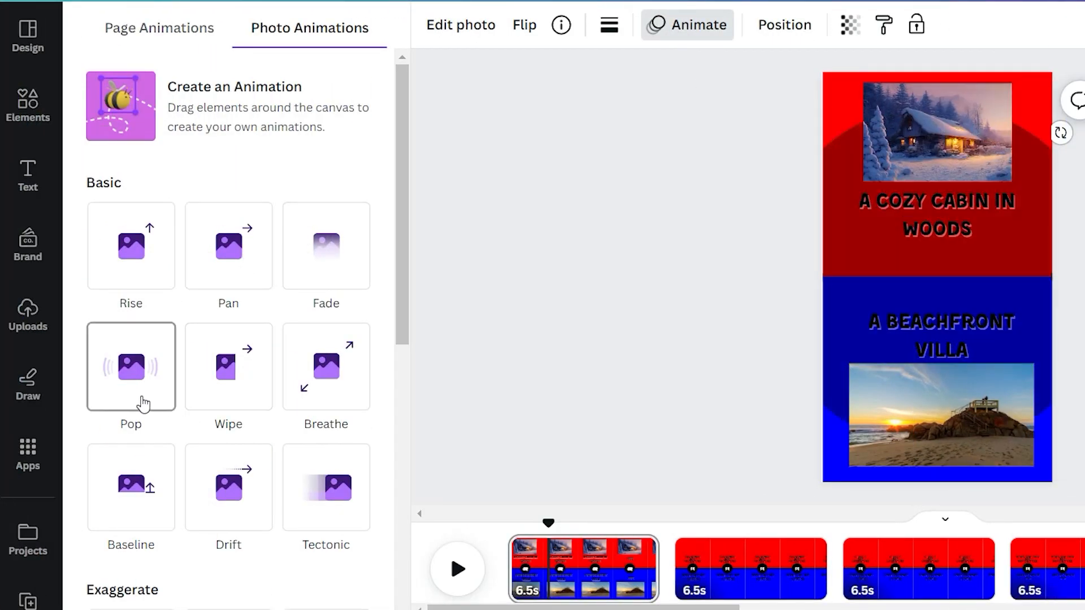
Apply the Pop animation to the photos and download the video as an MP4
{"action": "left_click", "coordinate": [130, 367]}
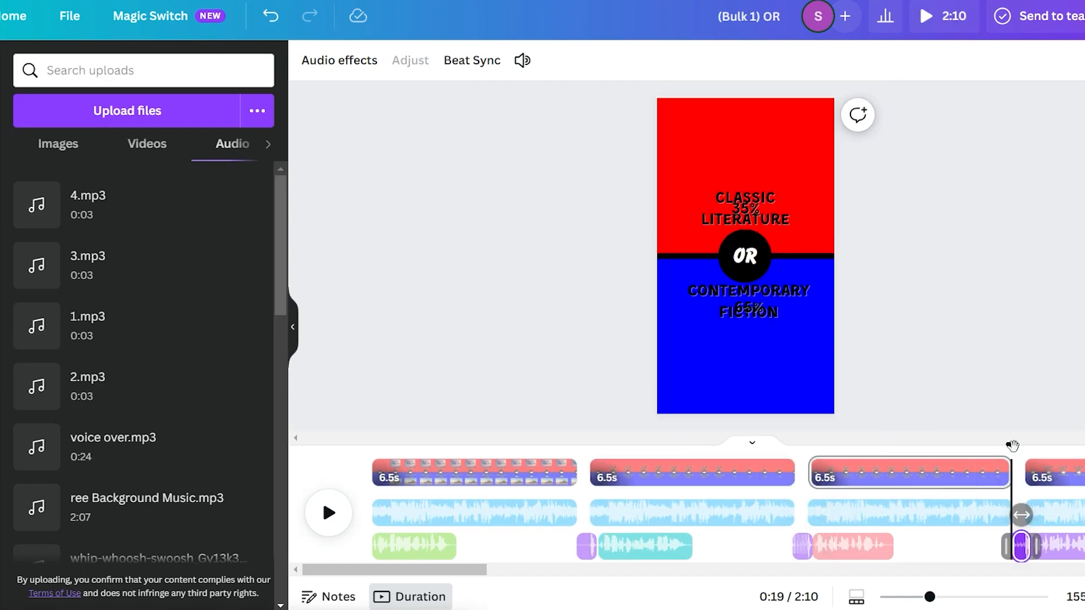
{"action": "left_click", "coordinate": [1039, 28]}
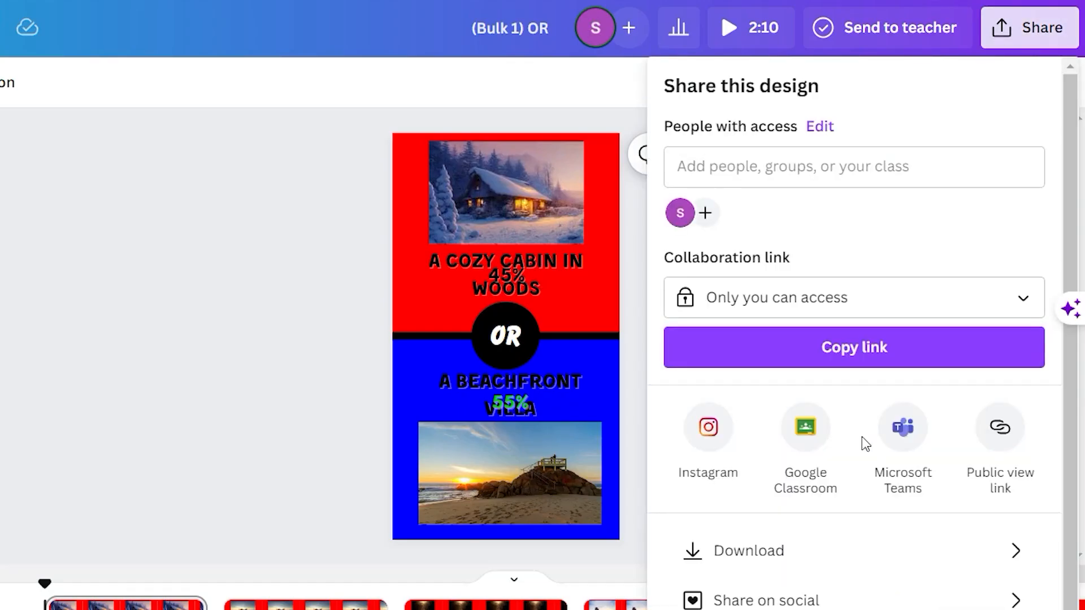
{"action": "left_click", "coordinate": [727, 28]}
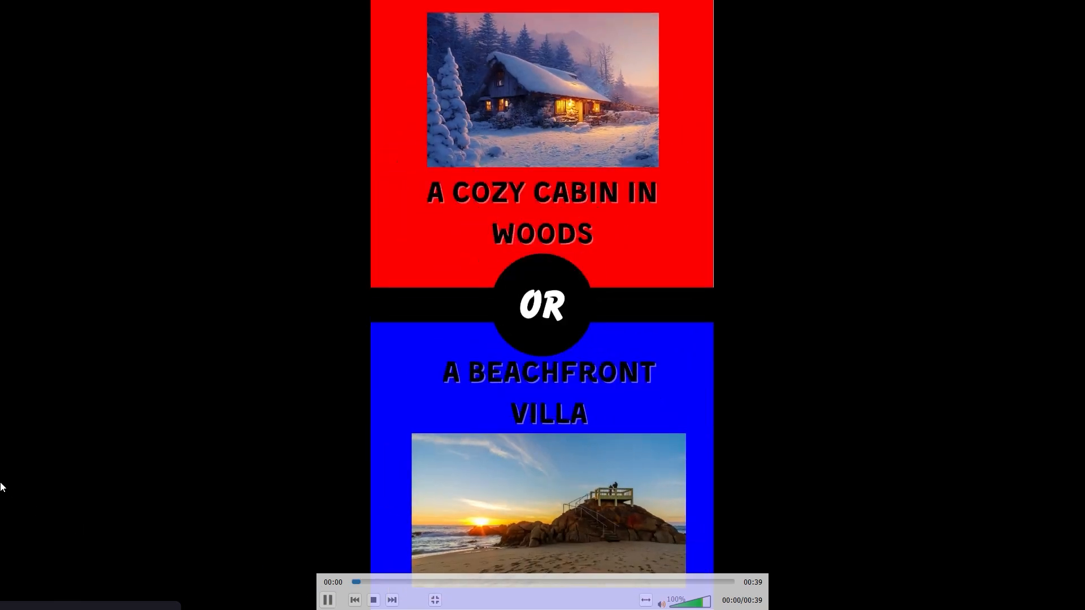